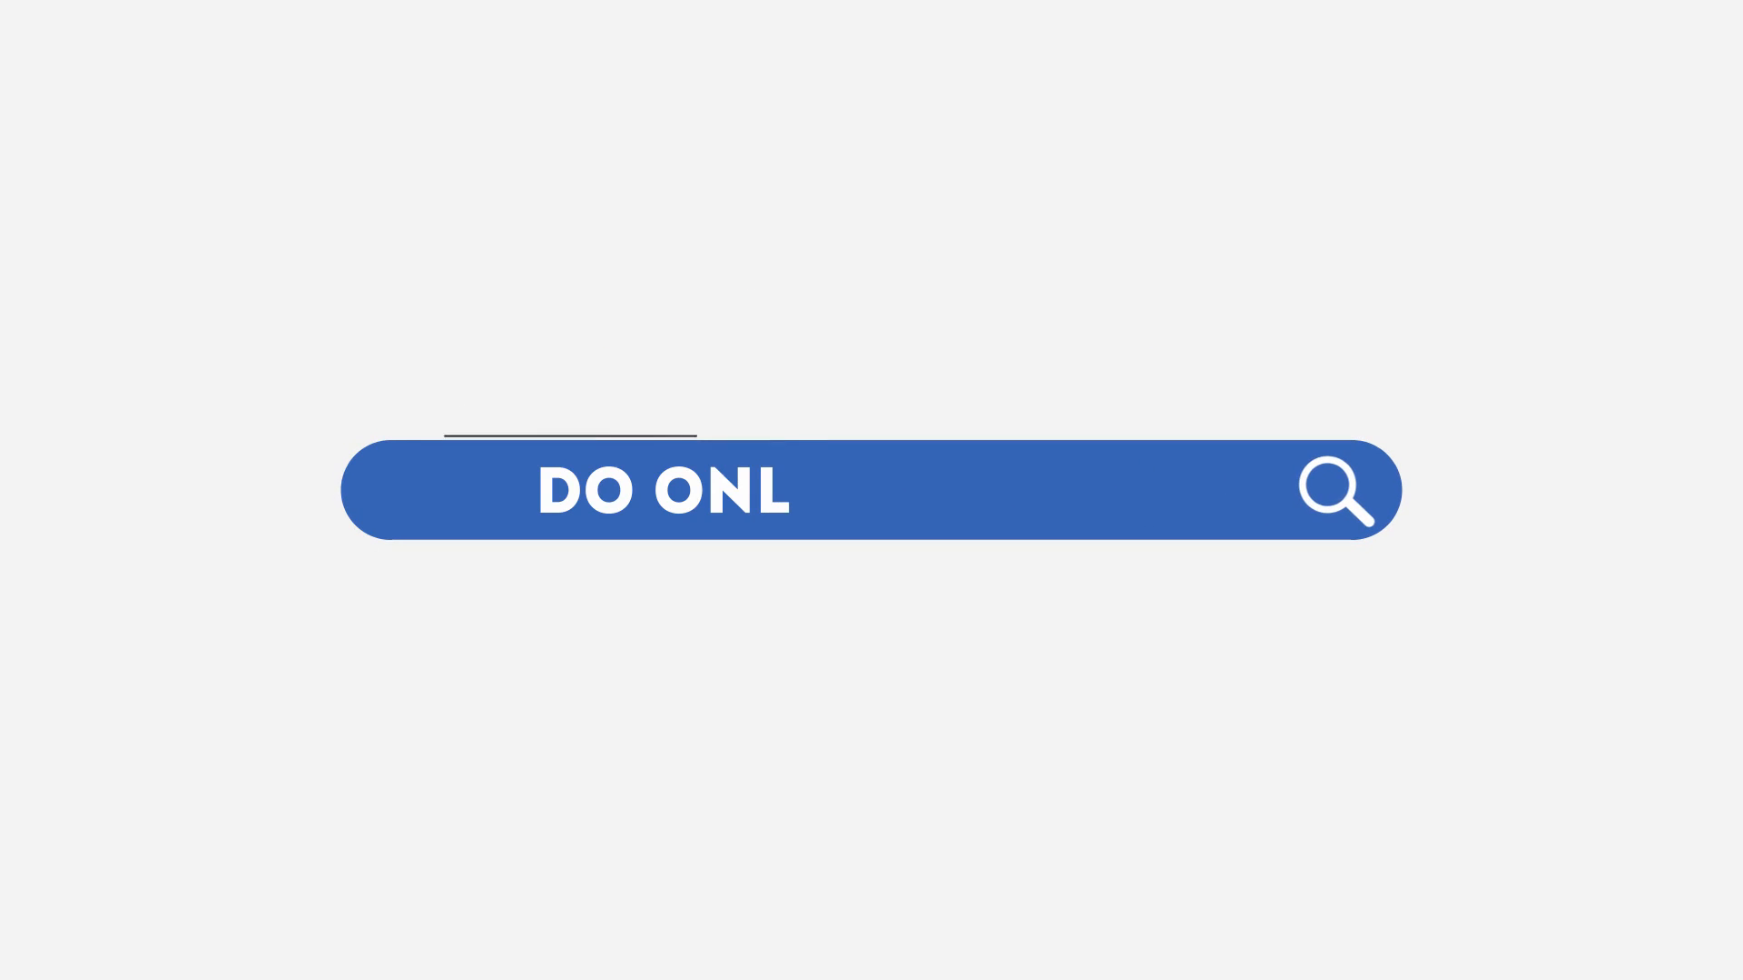
text(INE SEARCH)
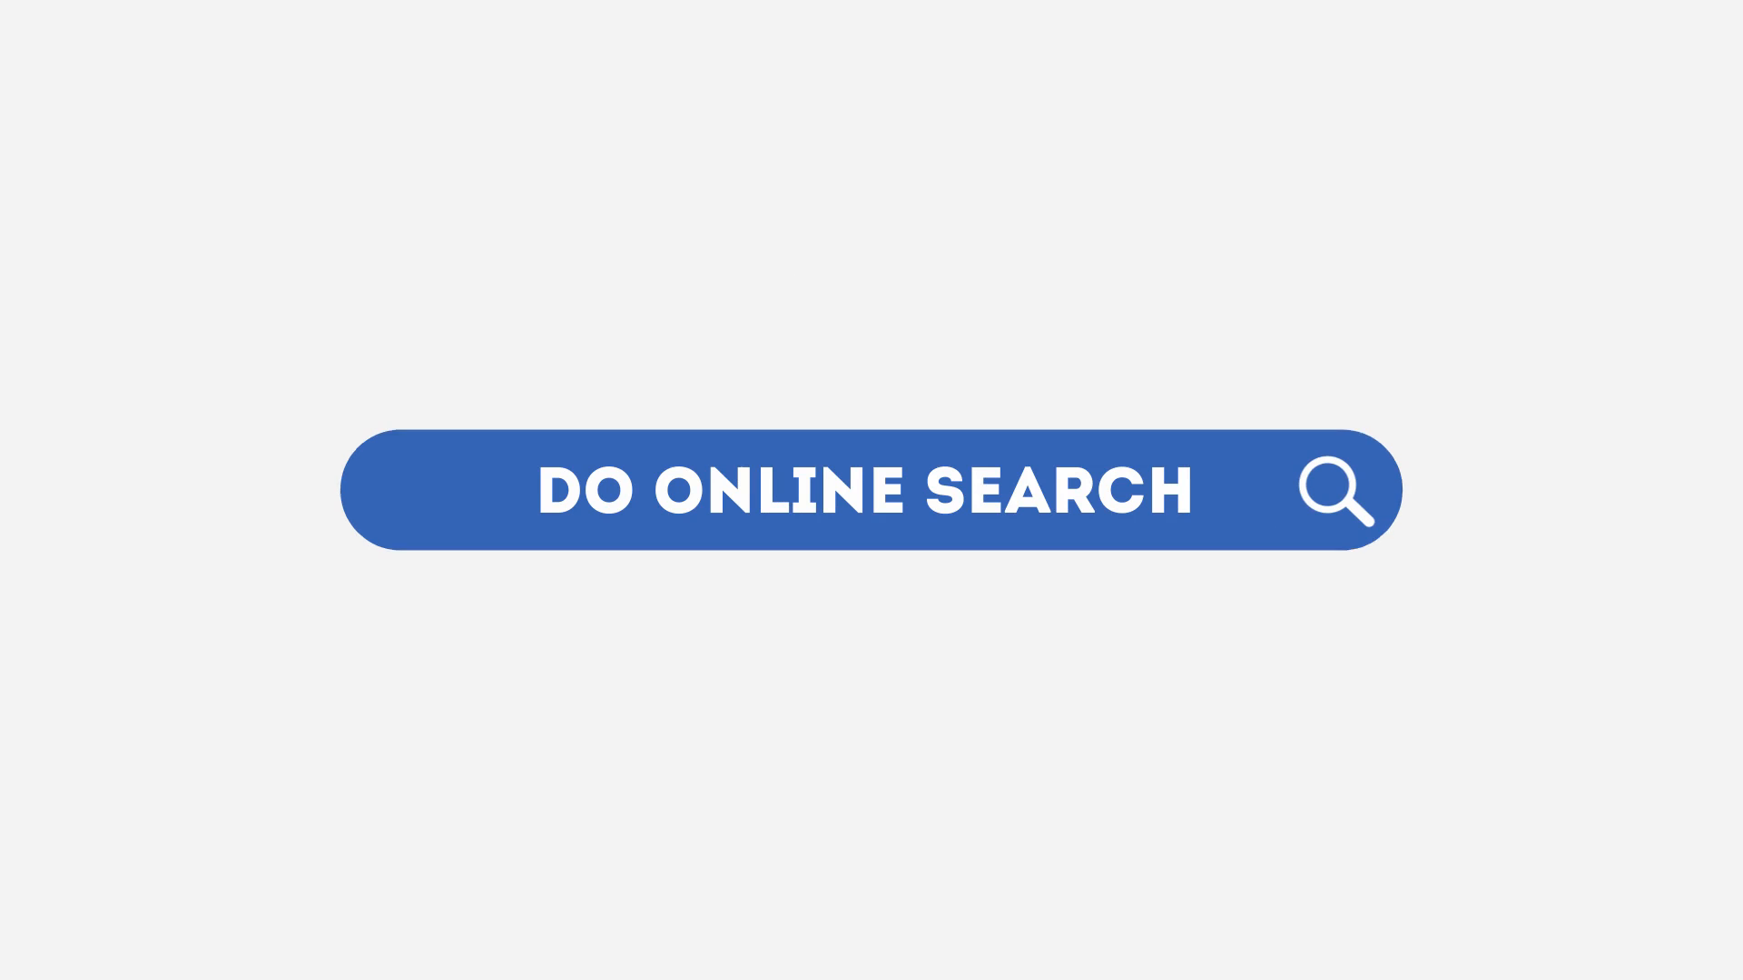
click(871, 489)
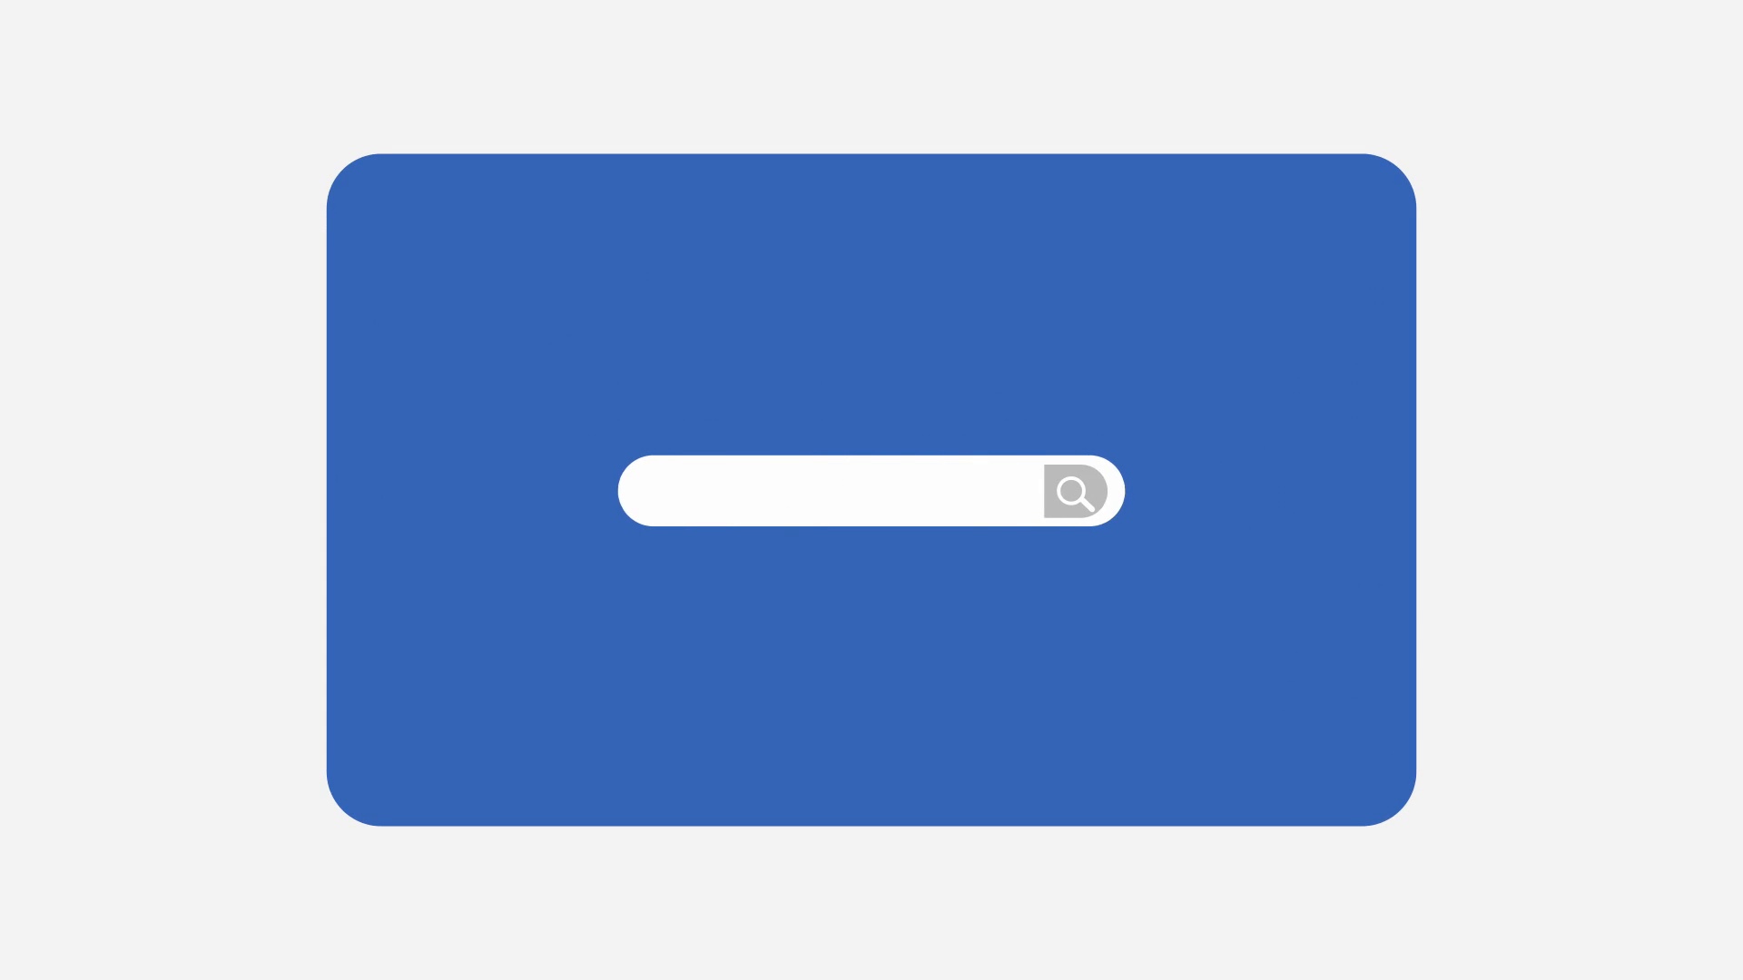
text(Best book store in my city)
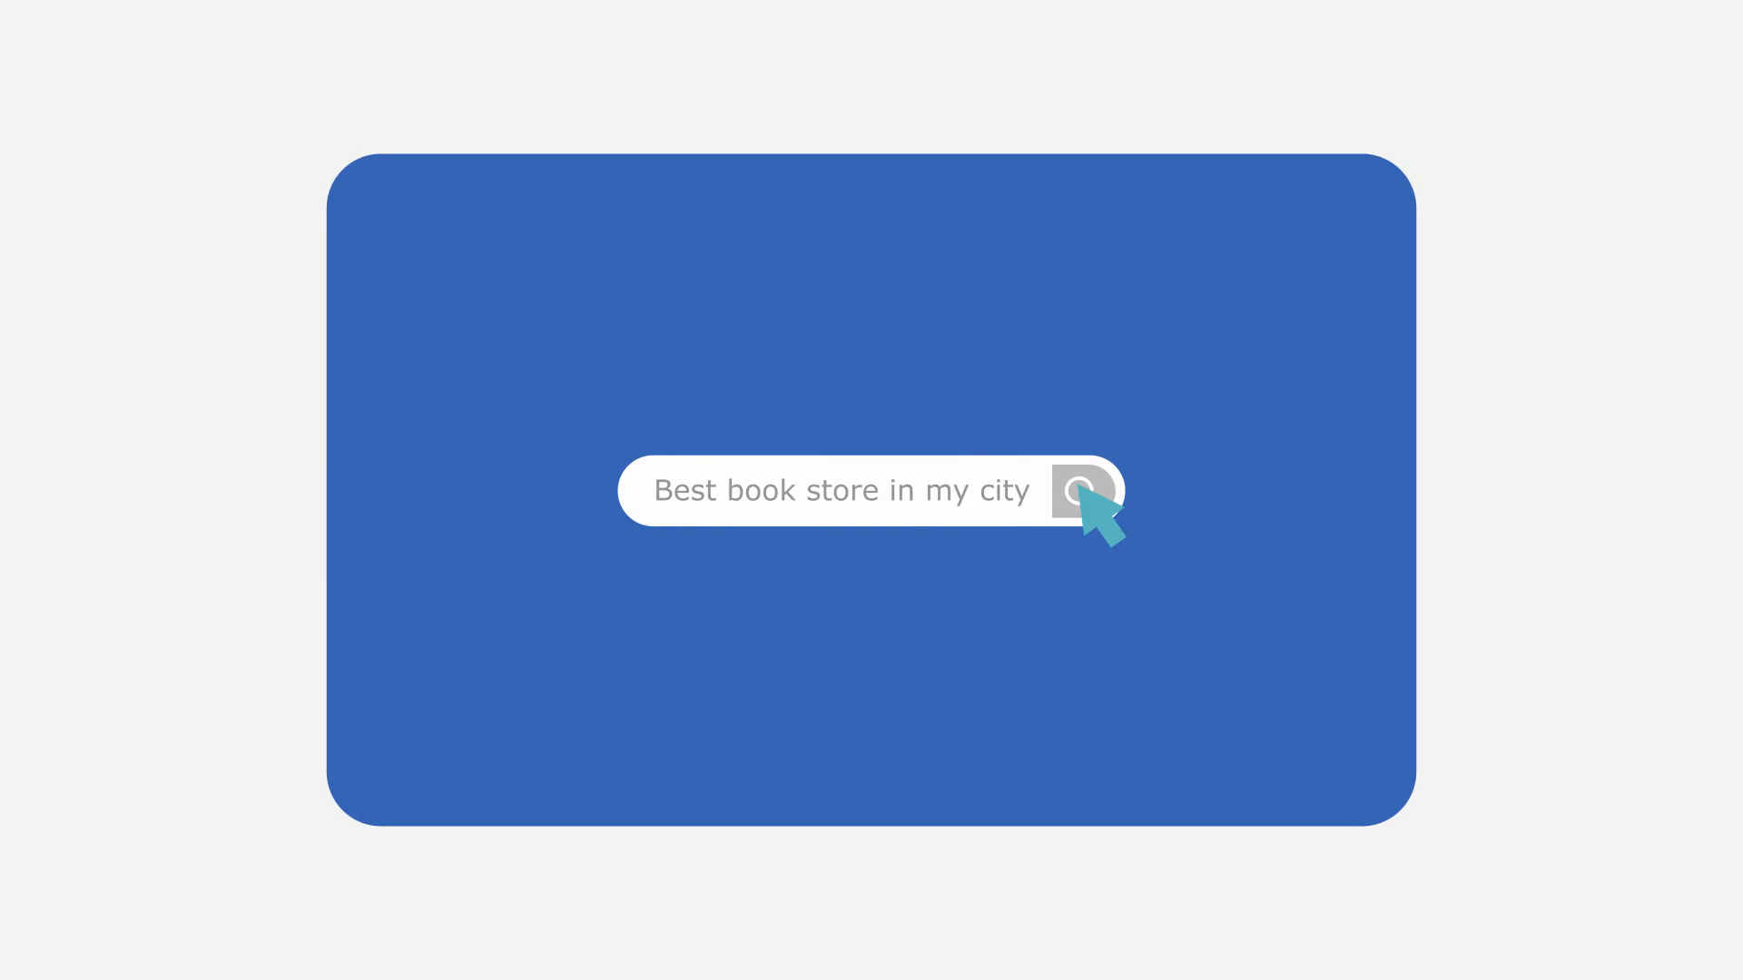
click(1080, 492)
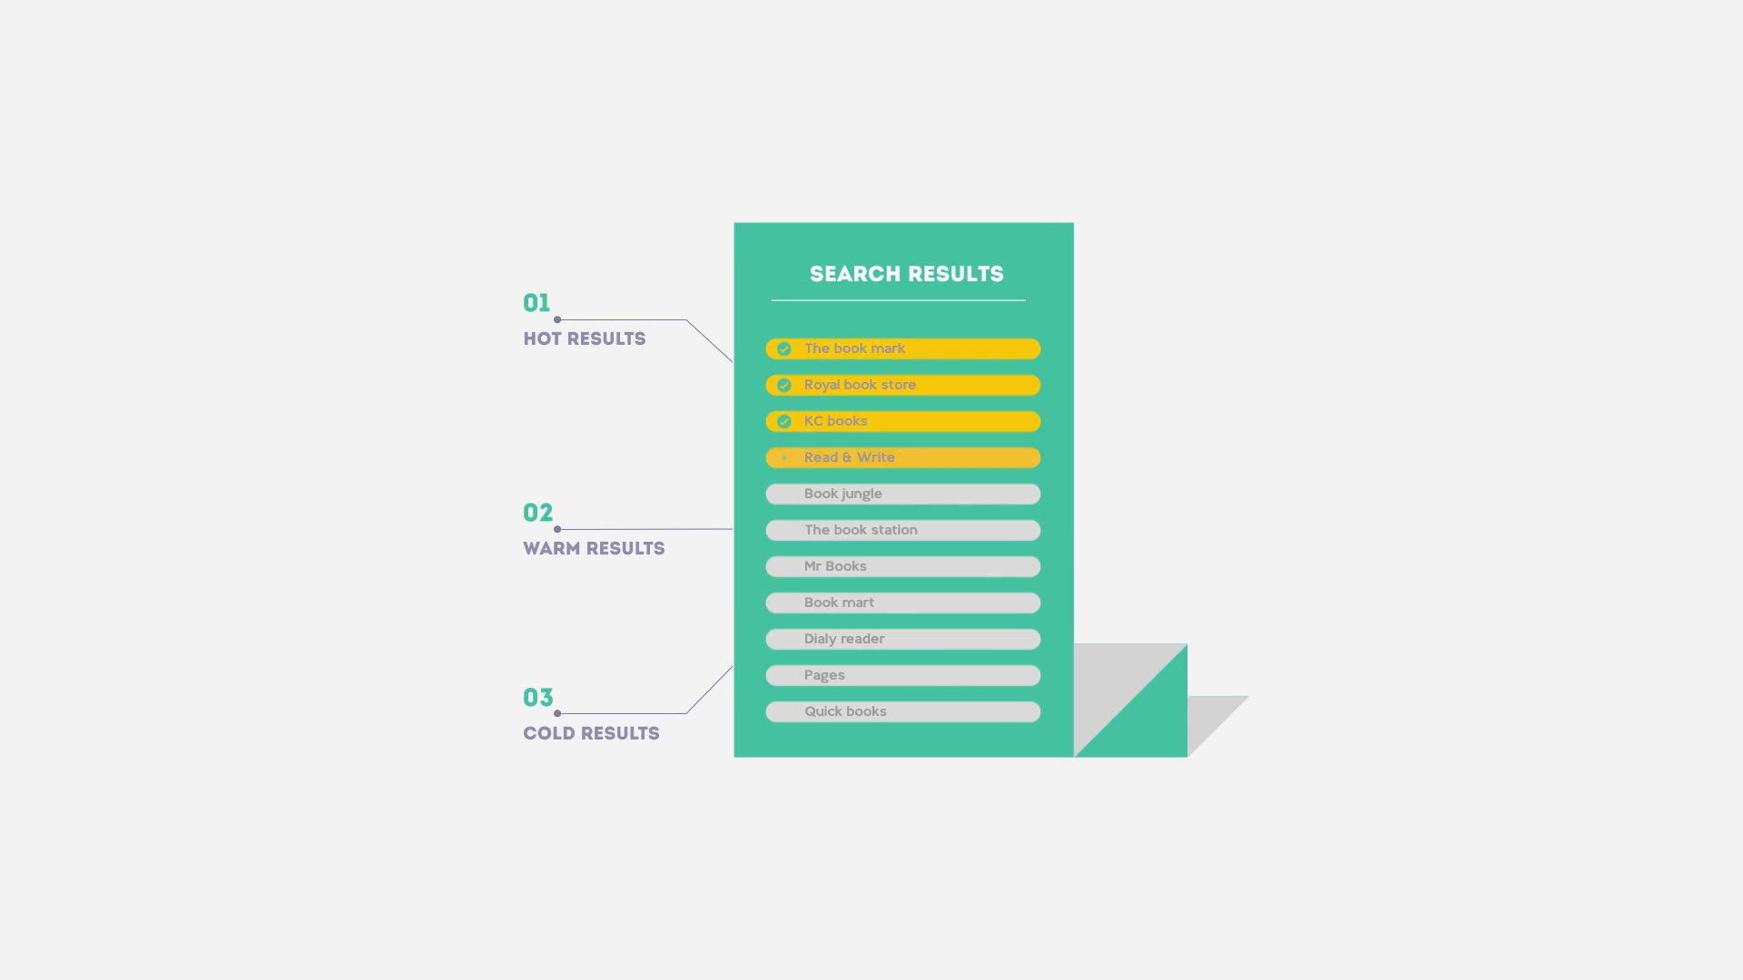
click(902, 457)
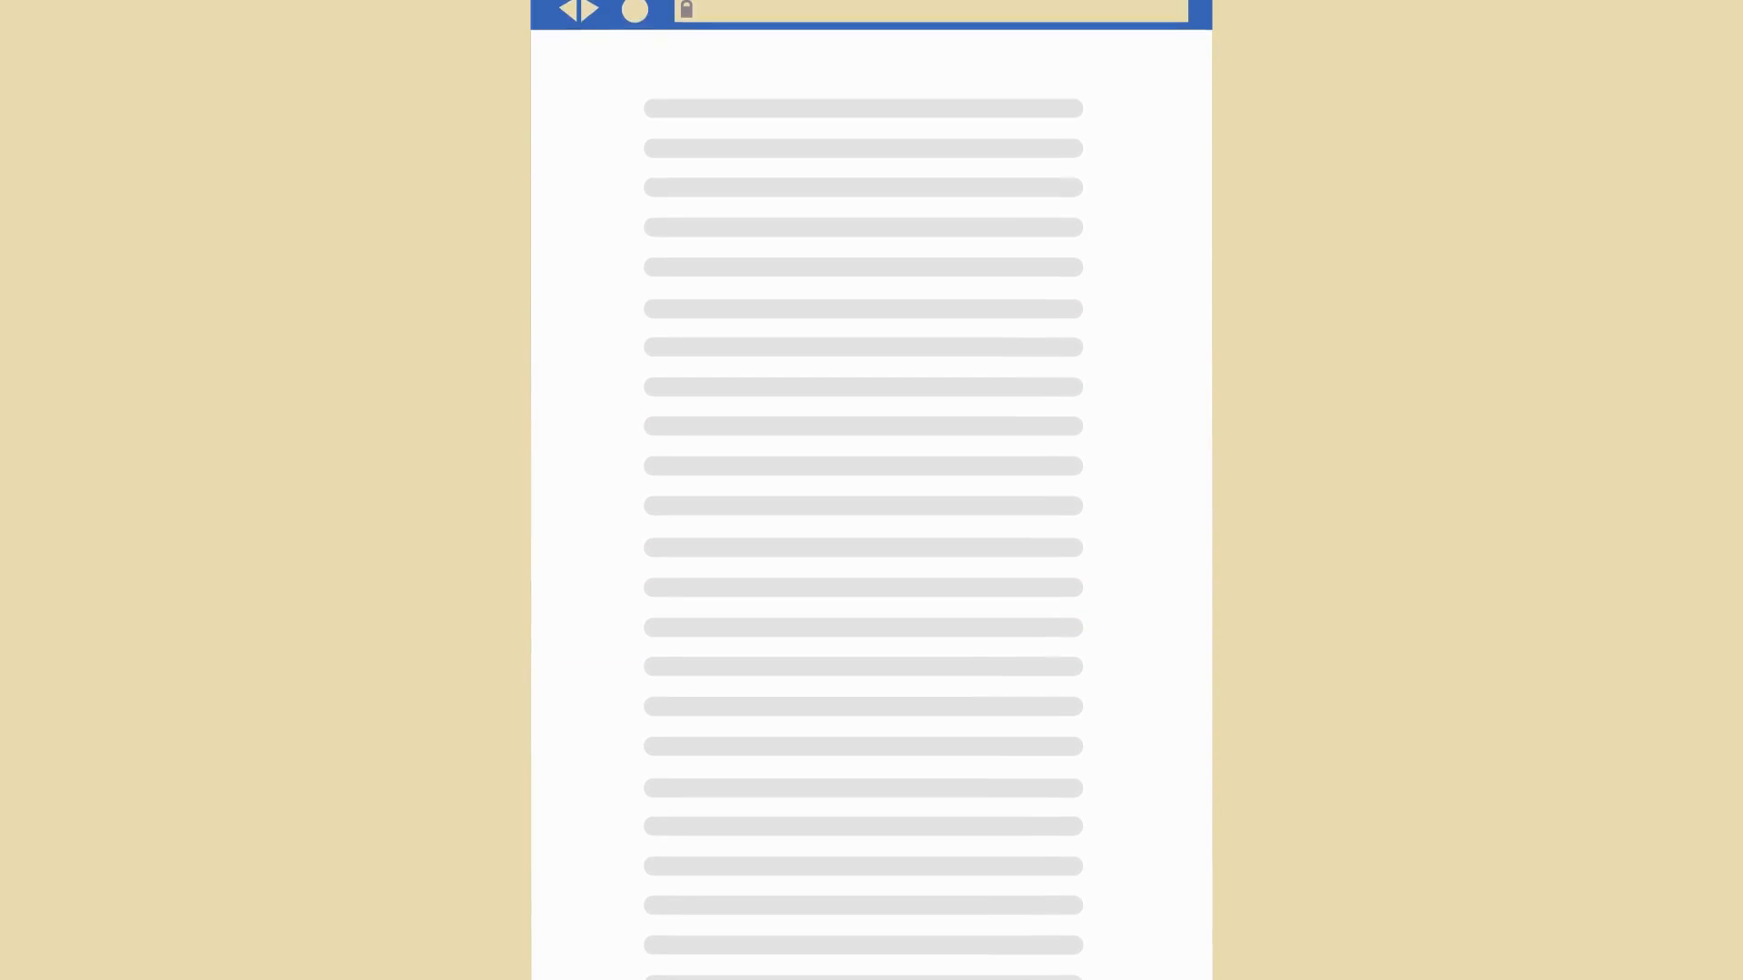
scroll(down, 3)
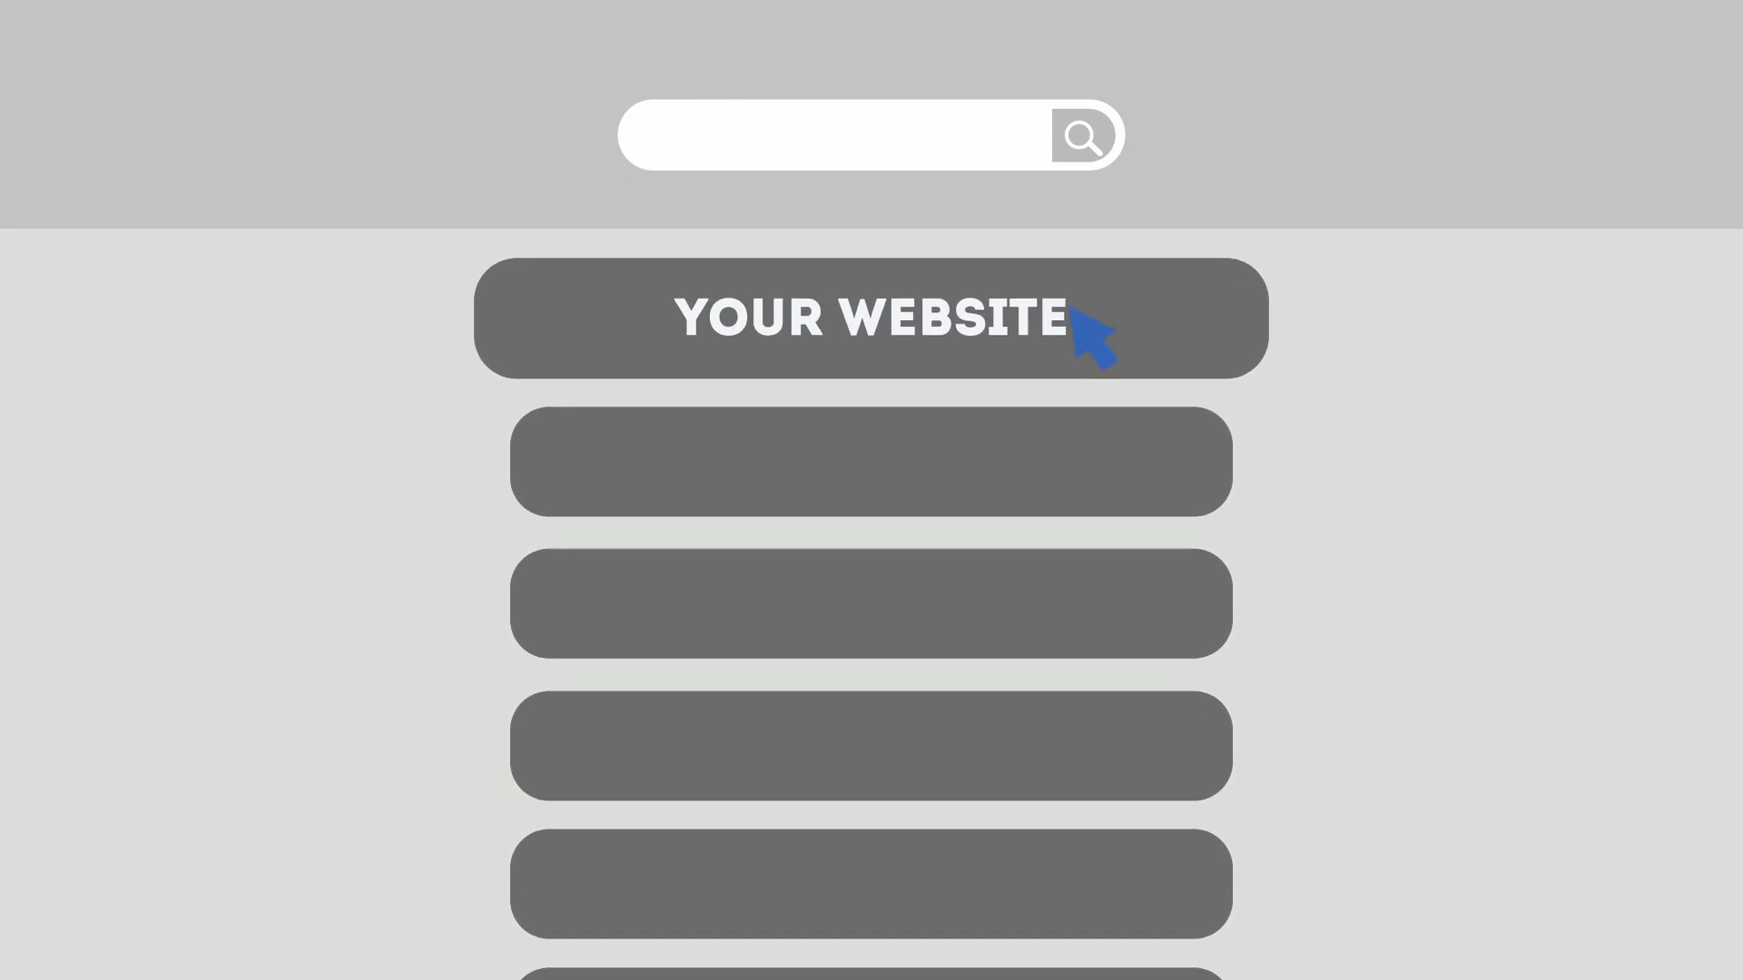
click(870, 318)
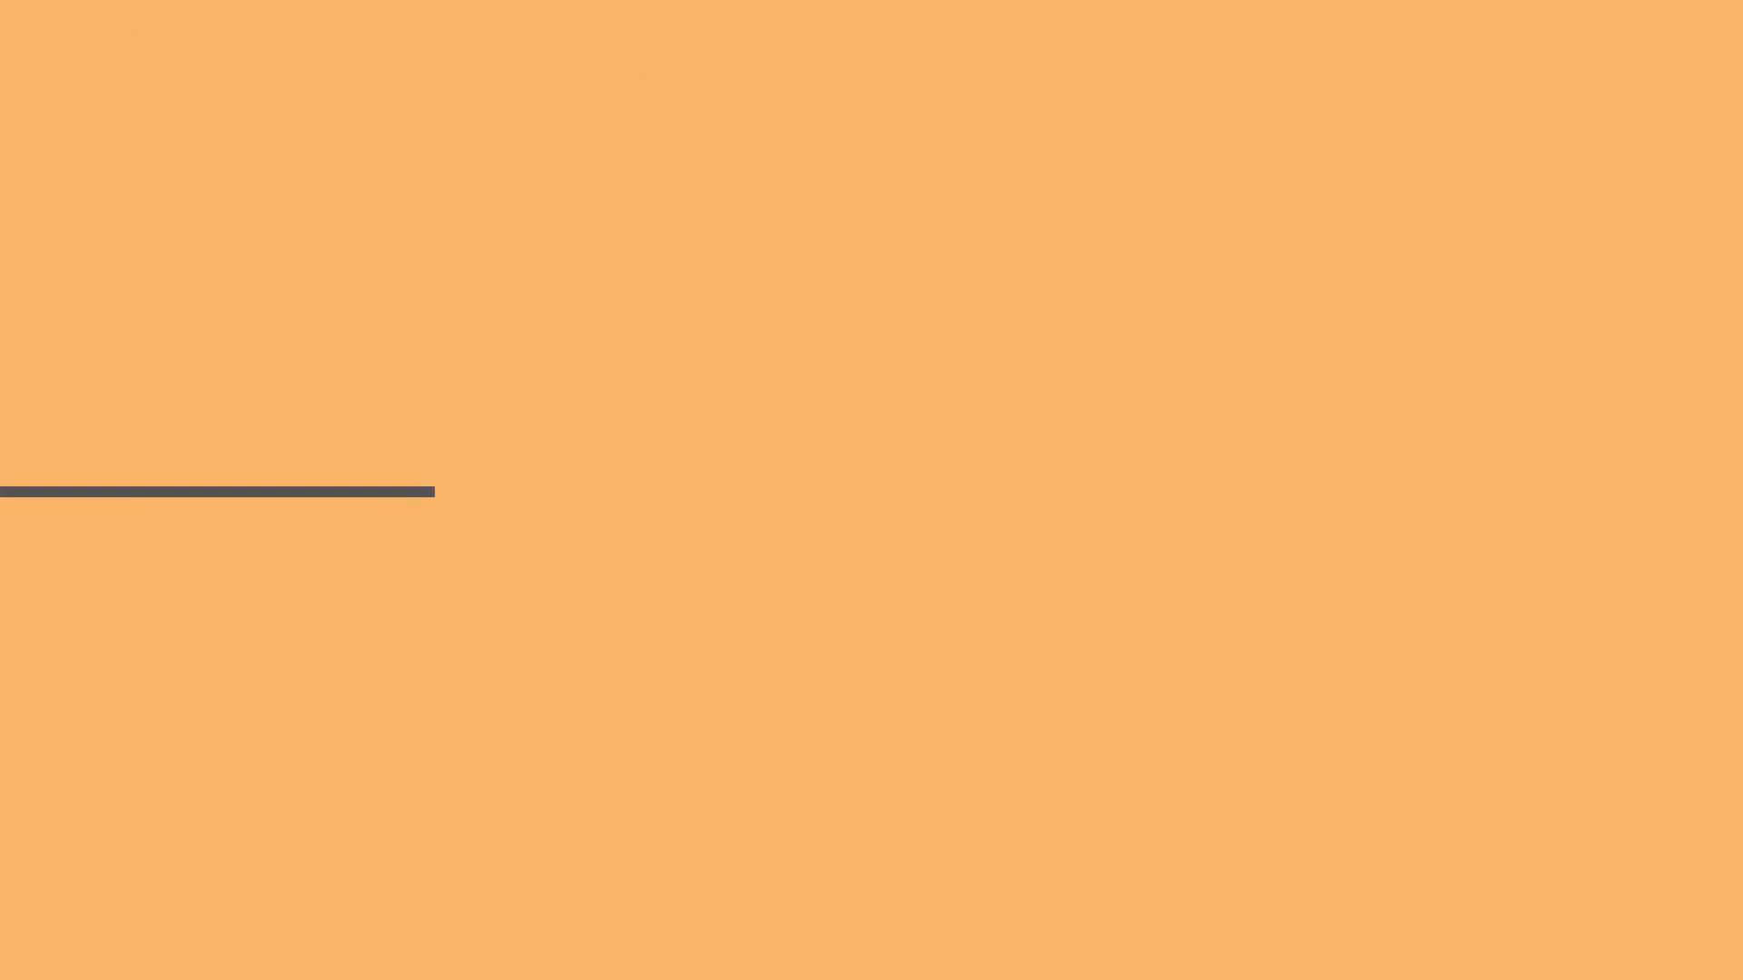